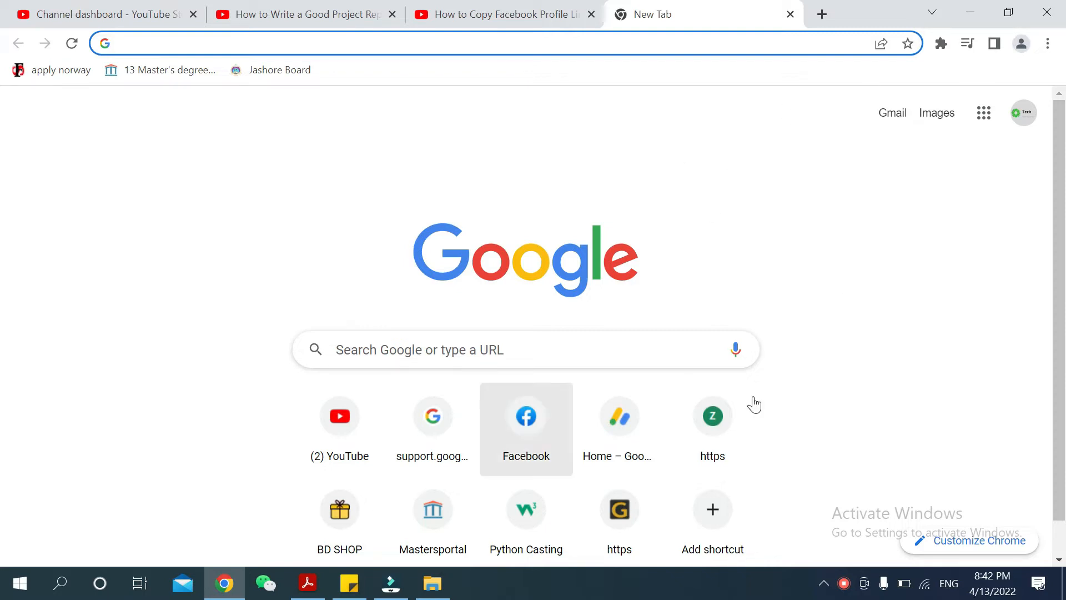
pyautogui.moveTo(699, 256)
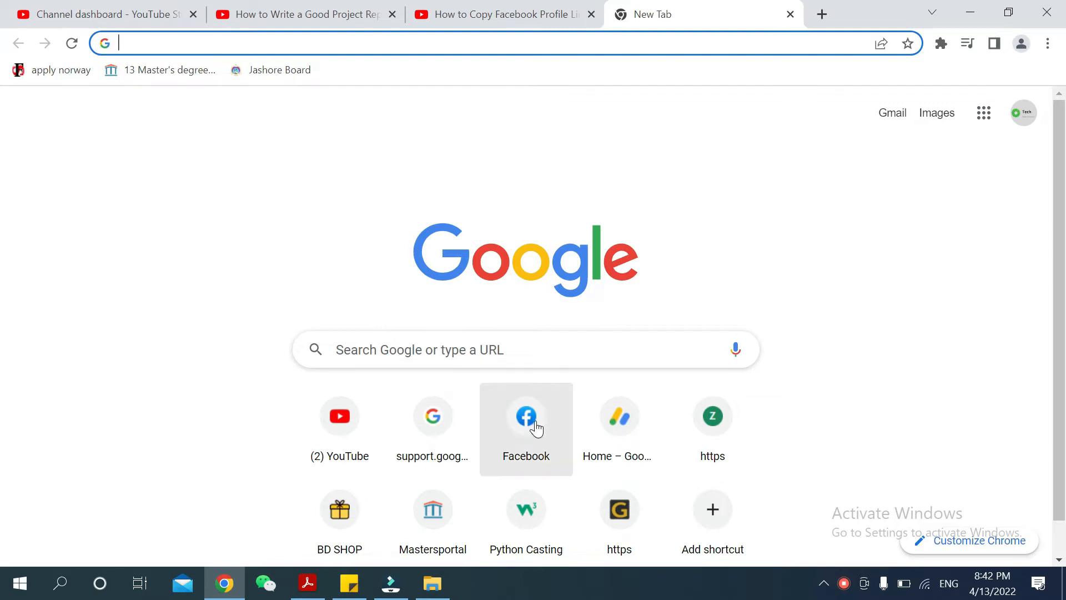
# Launch Facebook from the Chrome New Tab shortcut tile, landing on the home feed
pyautogui.click(525, 416)
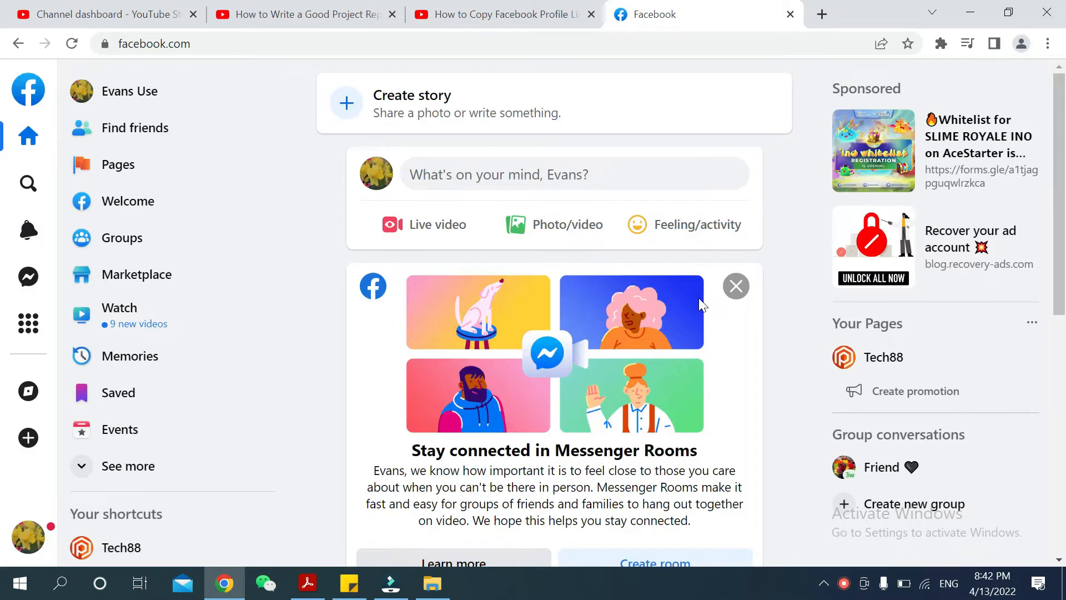
pyautogui.moveTo(660, 260)
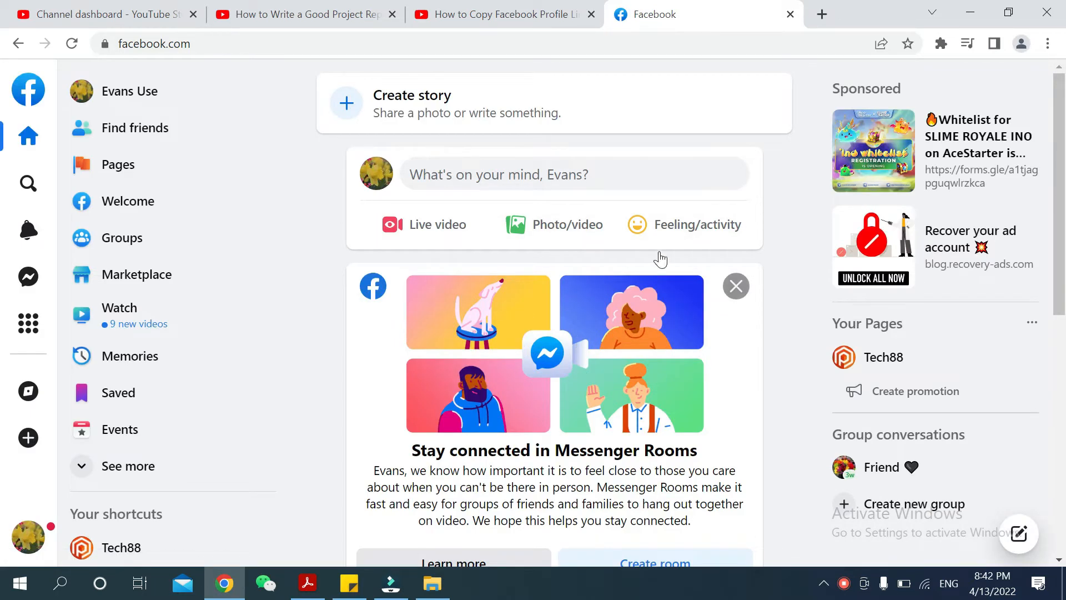
pyautogui.moveTo(150, 156)
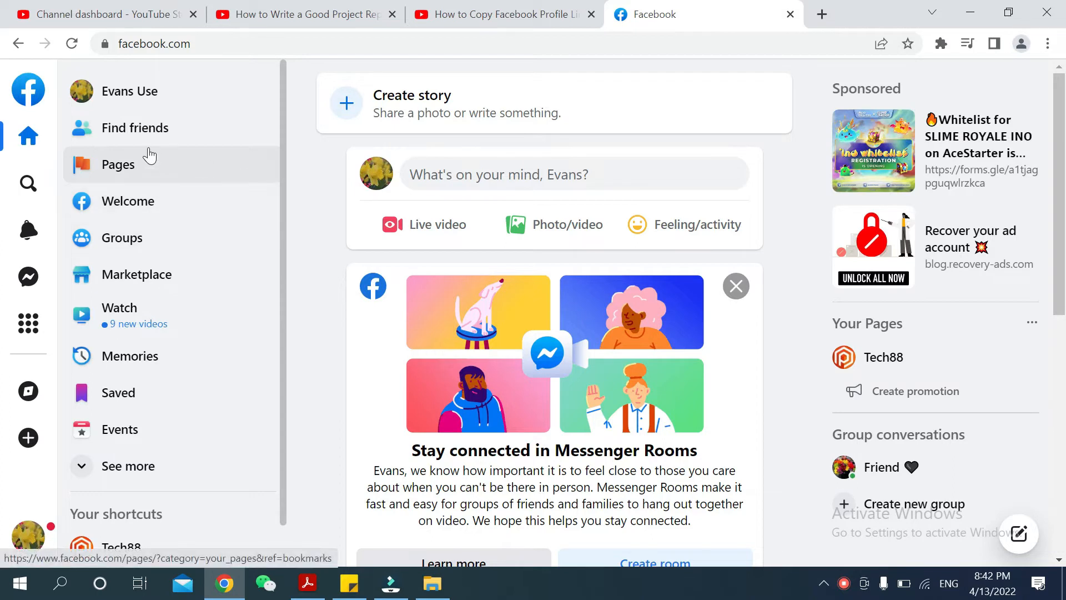
pyautogui.moveTo(145, 174)
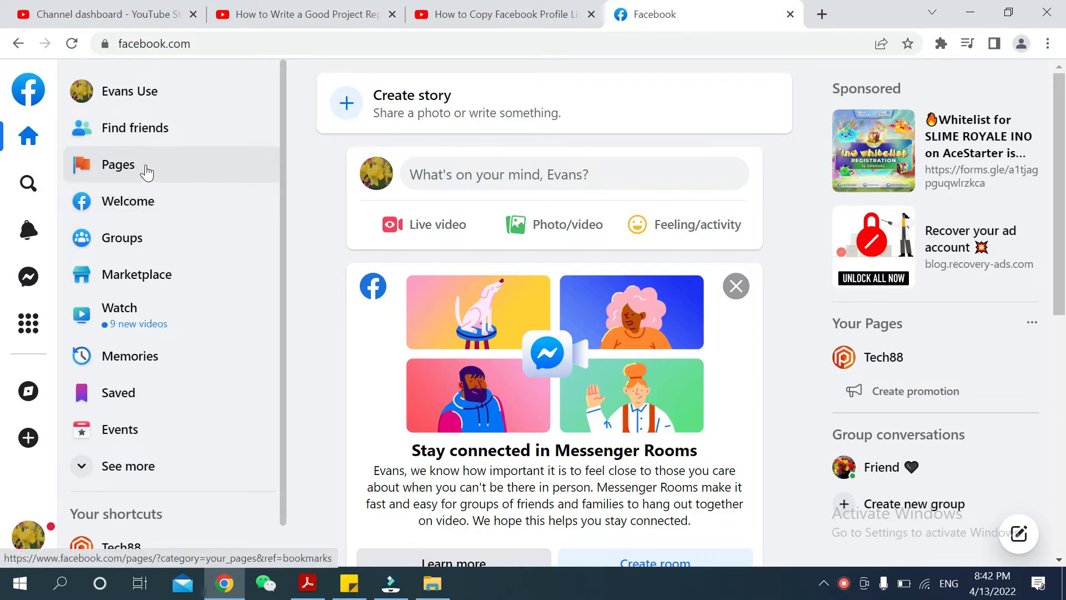
# Go to Pages in the sidebar and choose Tech88 from Pages you manage
pyautogui.click(116, 164)
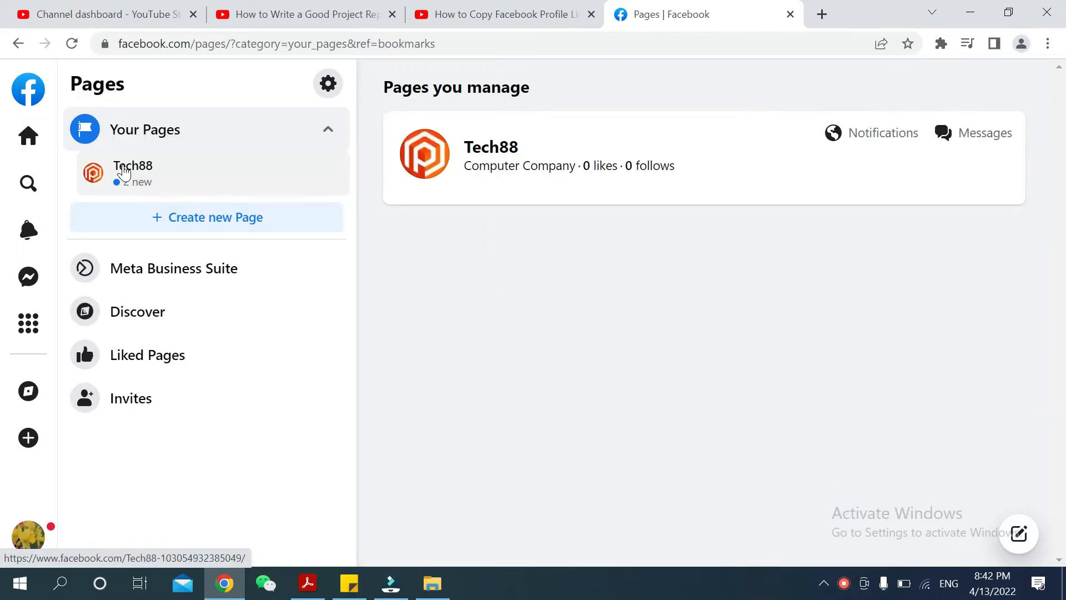
pyautogui.moveTo(528, 183)
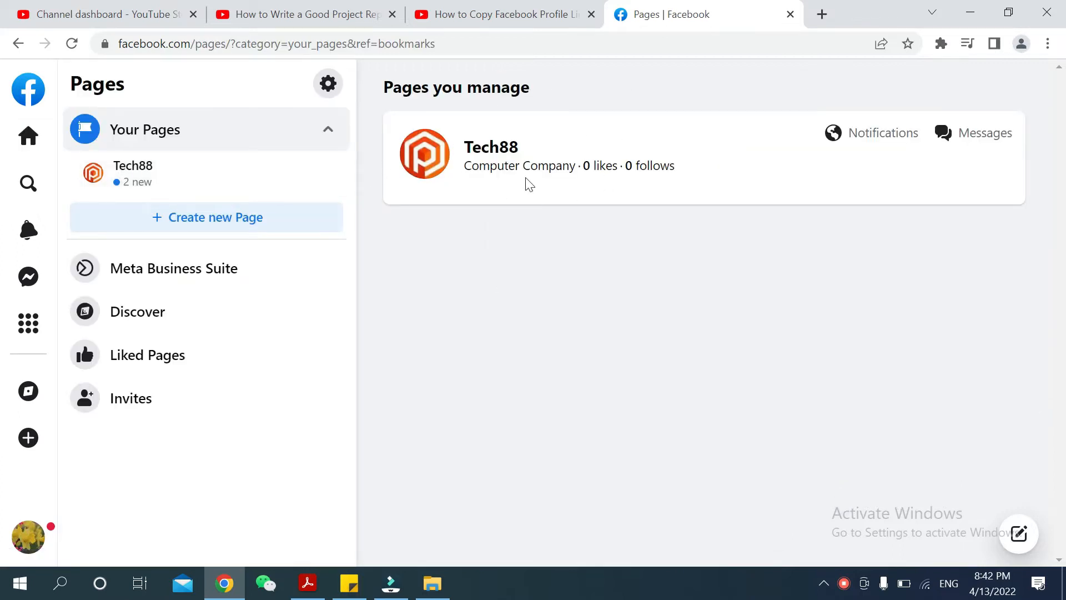
pyautogui.moveTo(759, 170)
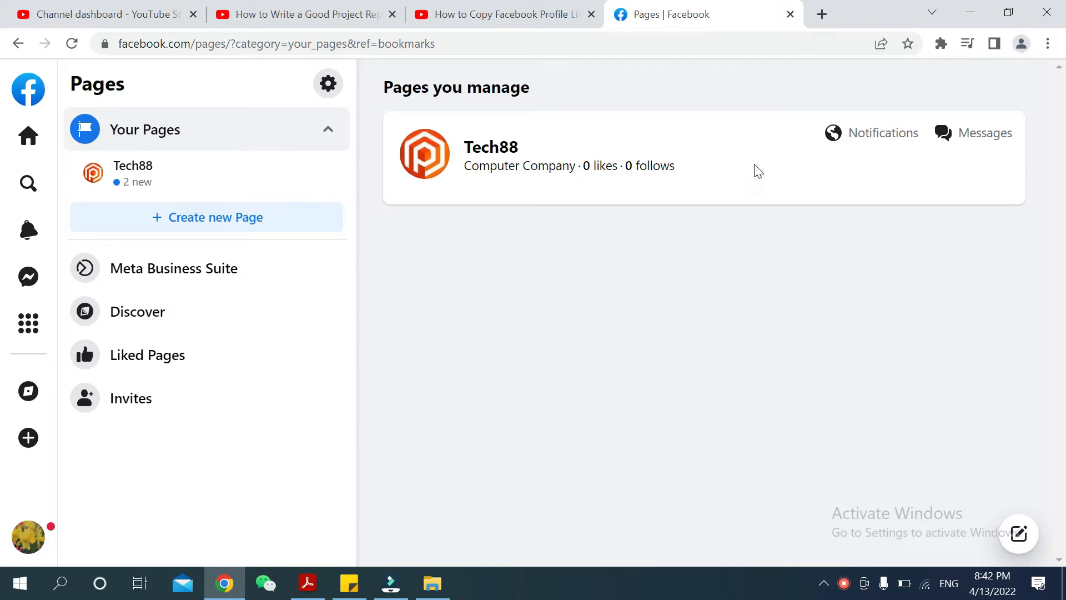
pyautogui.moveTo(490, 146)
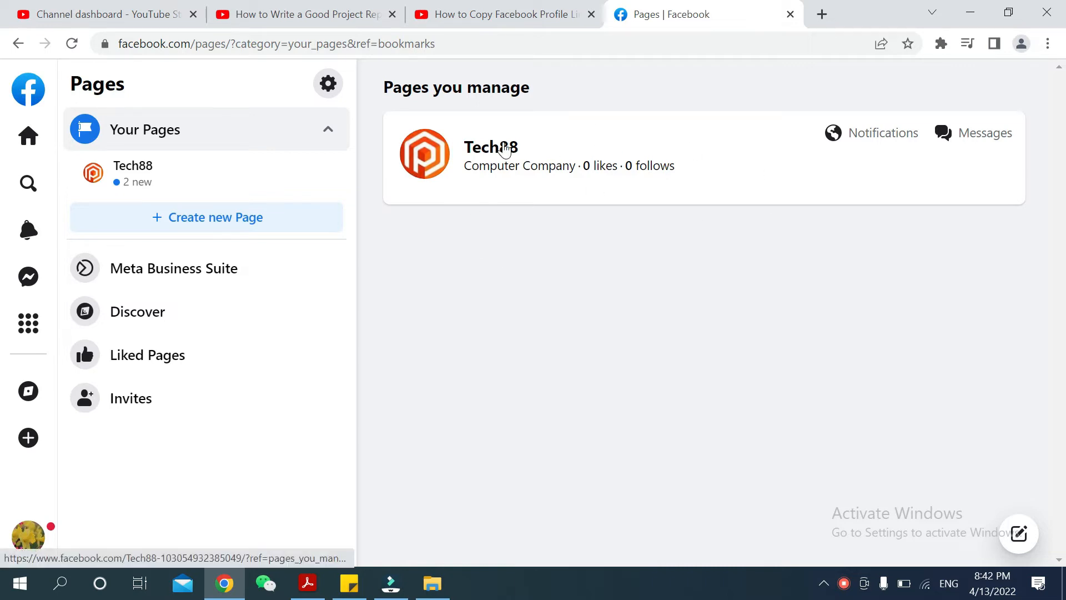
pyautogui.click(490, 147)
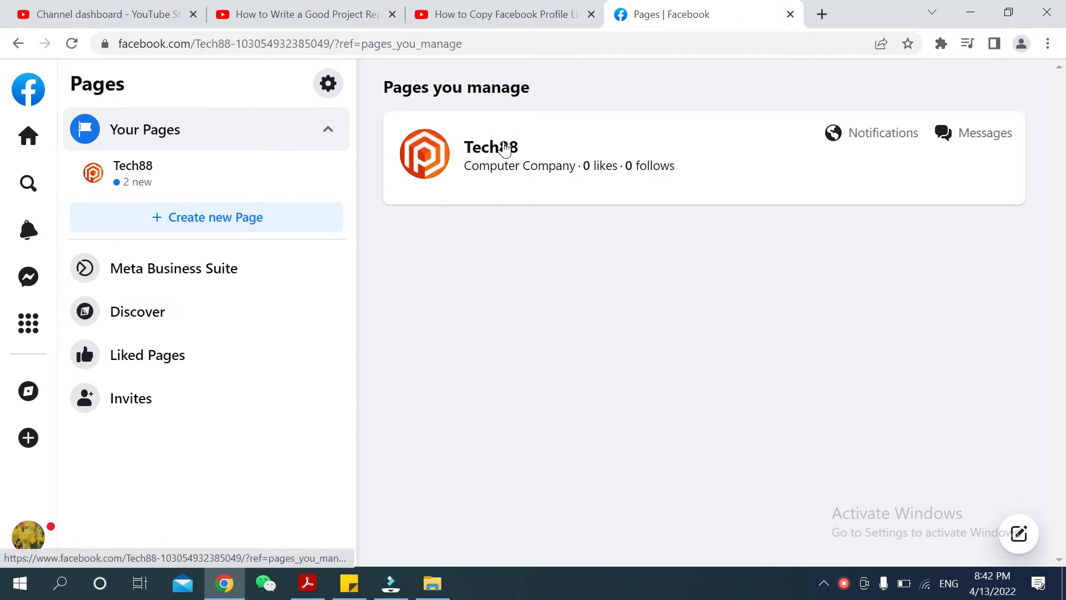
# Load the Tech88 page and highlight its full URL in the address bar
pyautogui.click(491, 148)
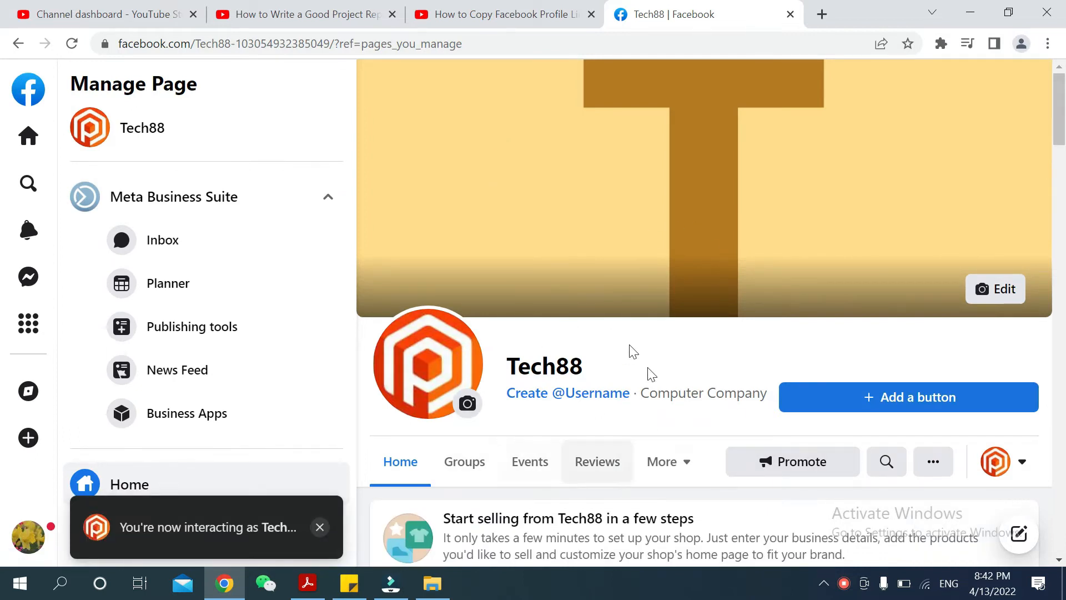
pyautogui.click(320, 526)
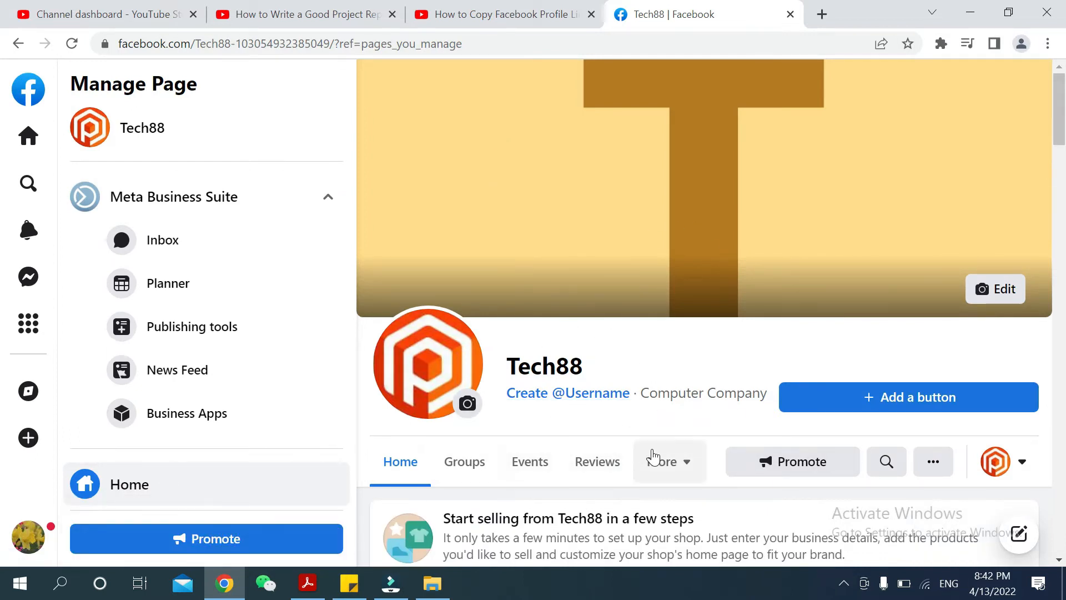
pyautogui.moveTo(692, 454)
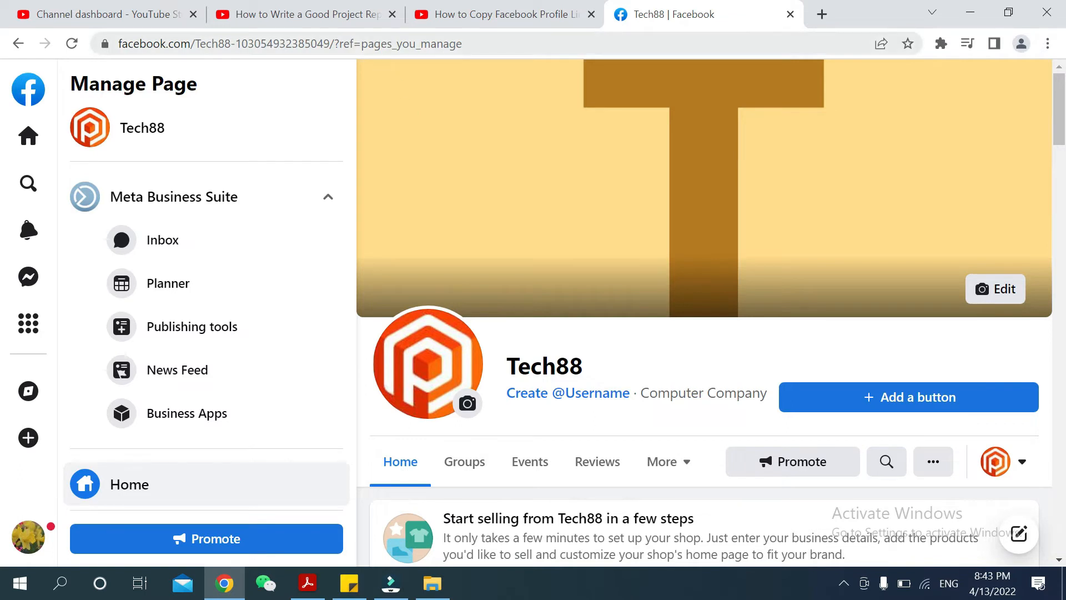
pyautogui.click(285, 43)
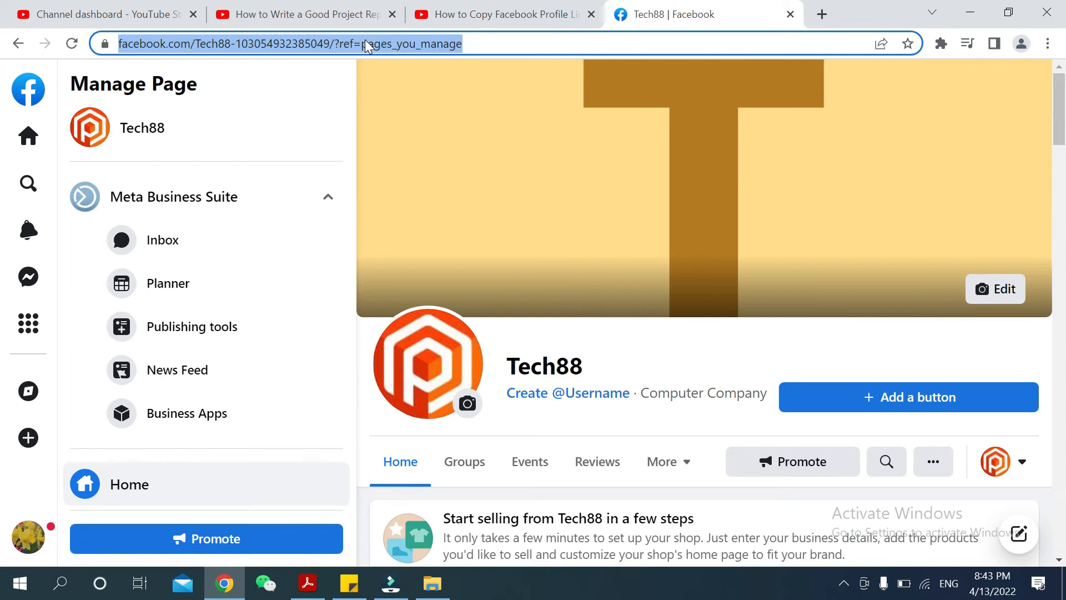
# Bring up the context menu on the selected Tech88 URL to copy it
pyautogui.rightClick(273, 44)
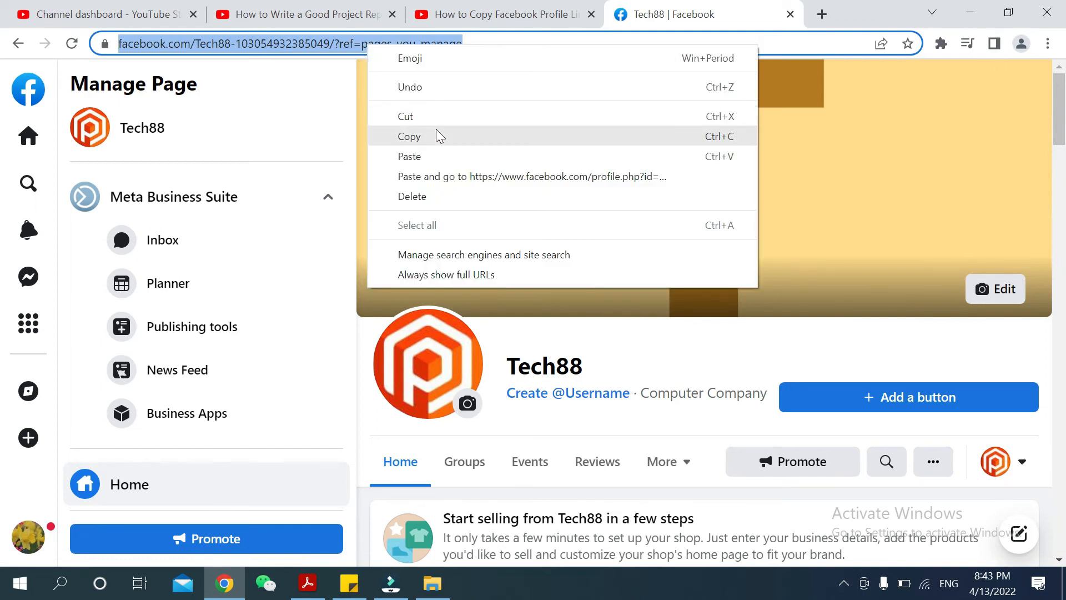
pyautogui.moveTo(428, 143)
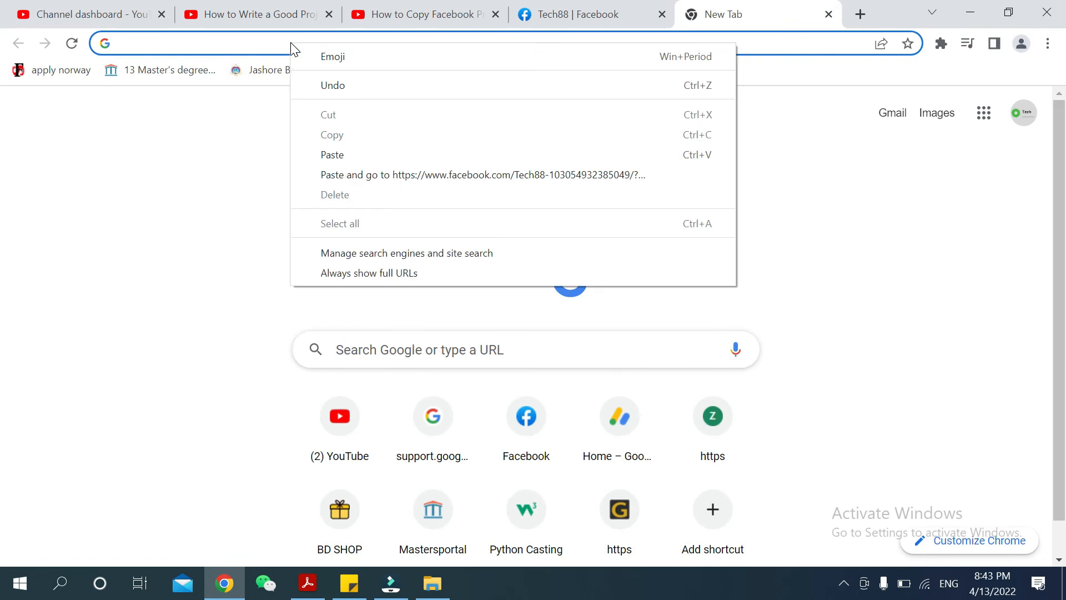
pyautogui.moveTo(339, 159)
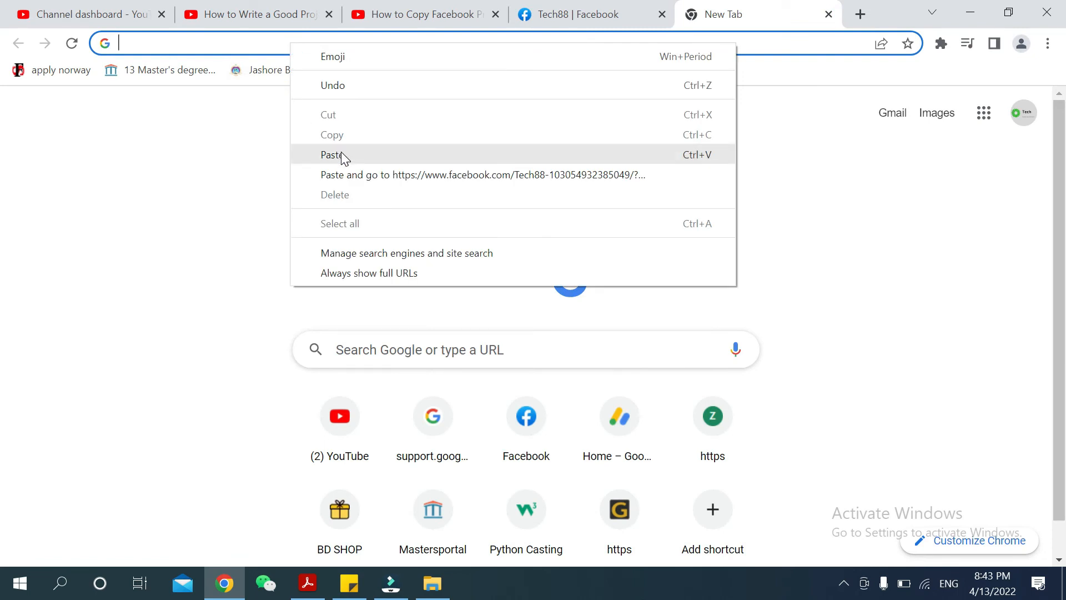
# Paste the copied Tech88 address into the new tab's address bar
pyautogui.click(332, 154)
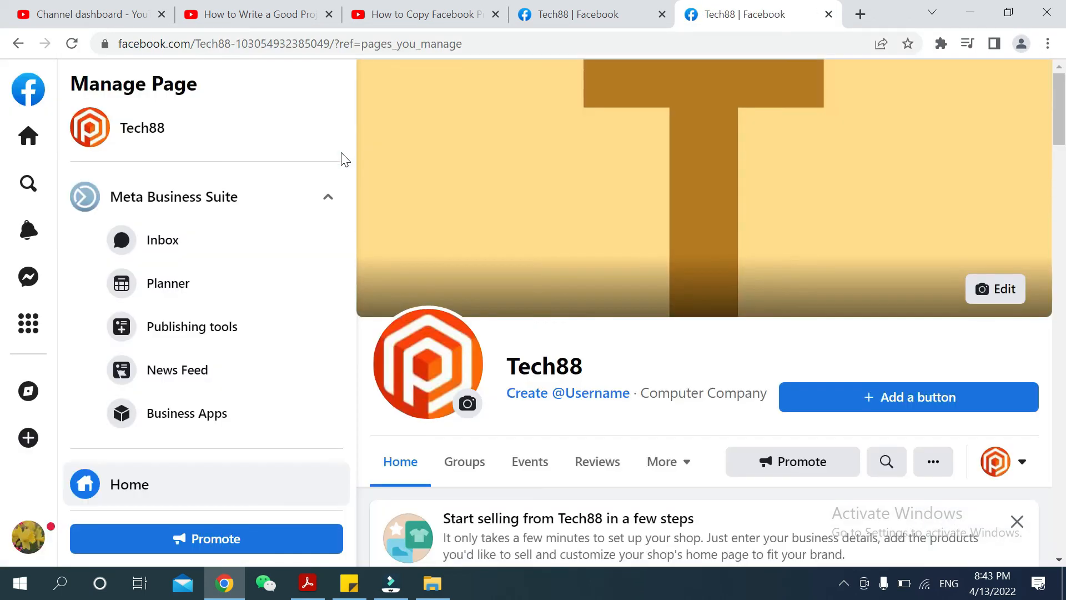
pyautogui.moveTo(410, 405)
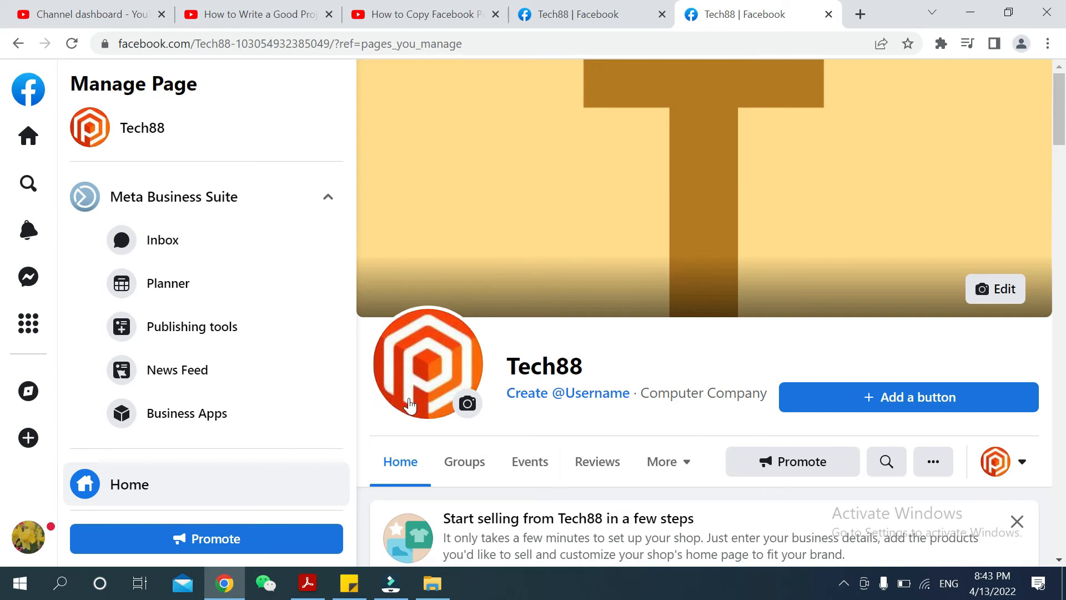
pyautogui.moveTo(674, 151)
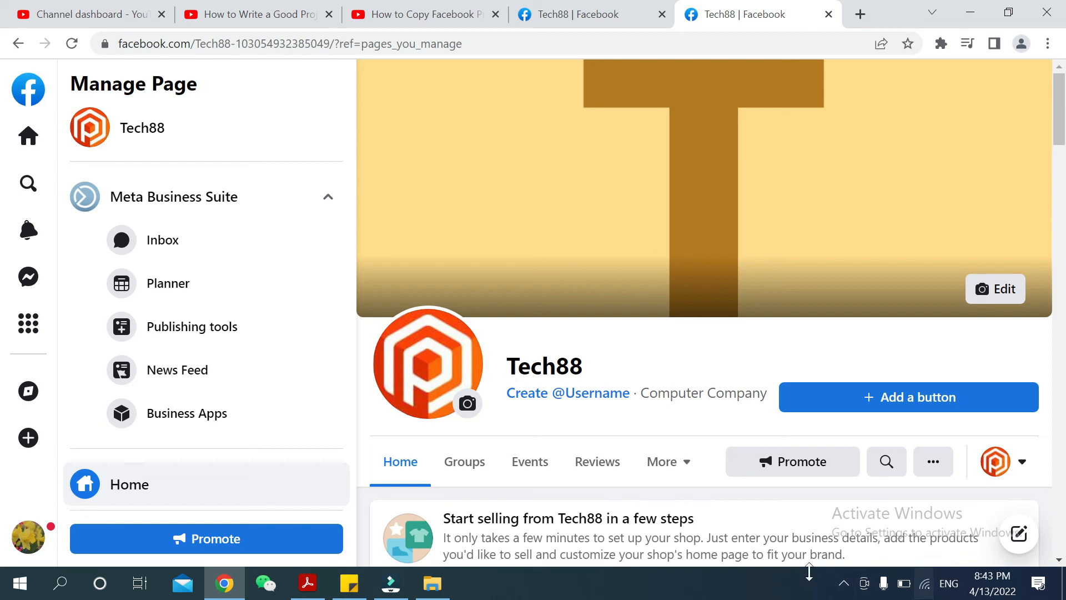
pyautogui.moveTo(843, 584)
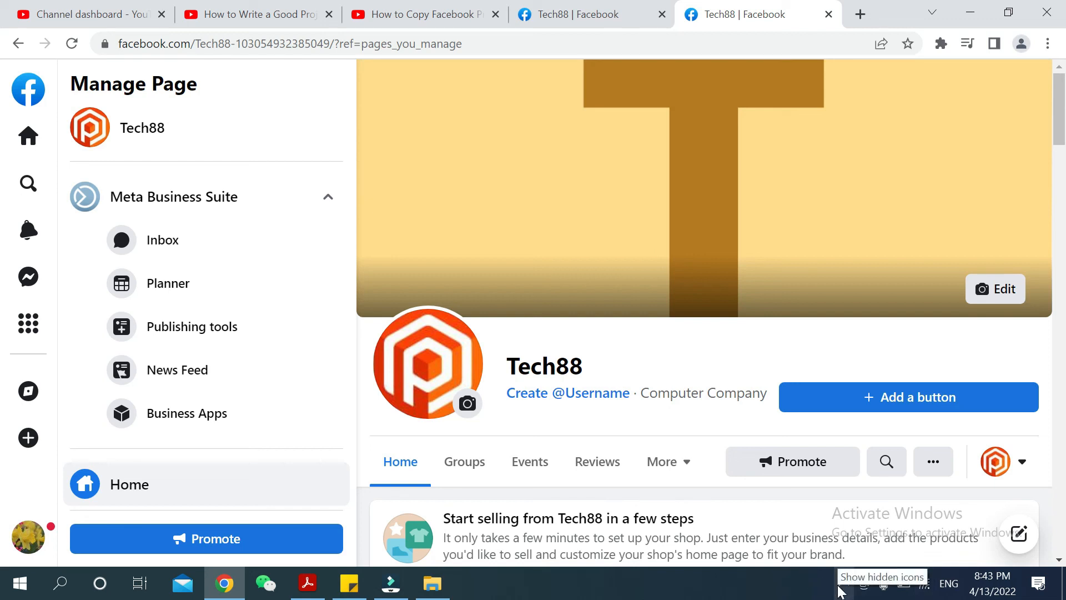